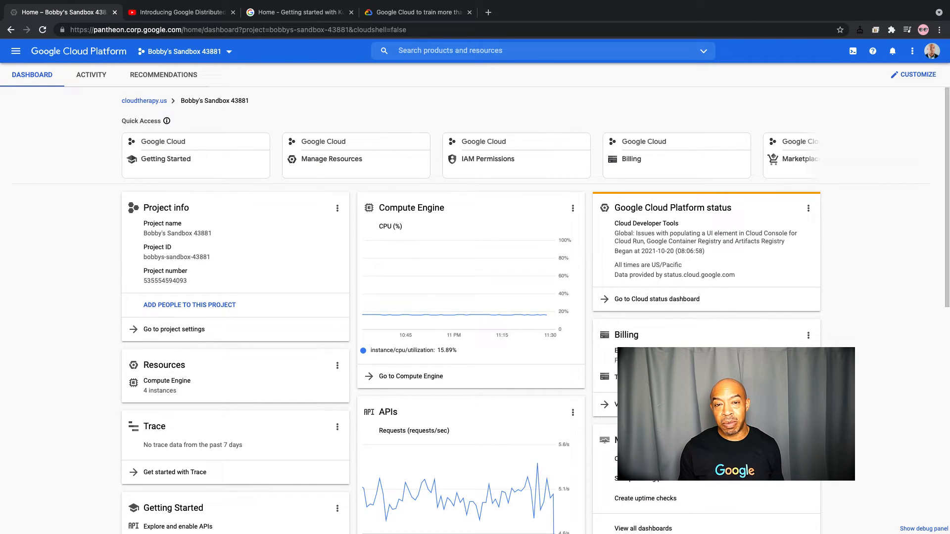
mouse_move(873, 51)
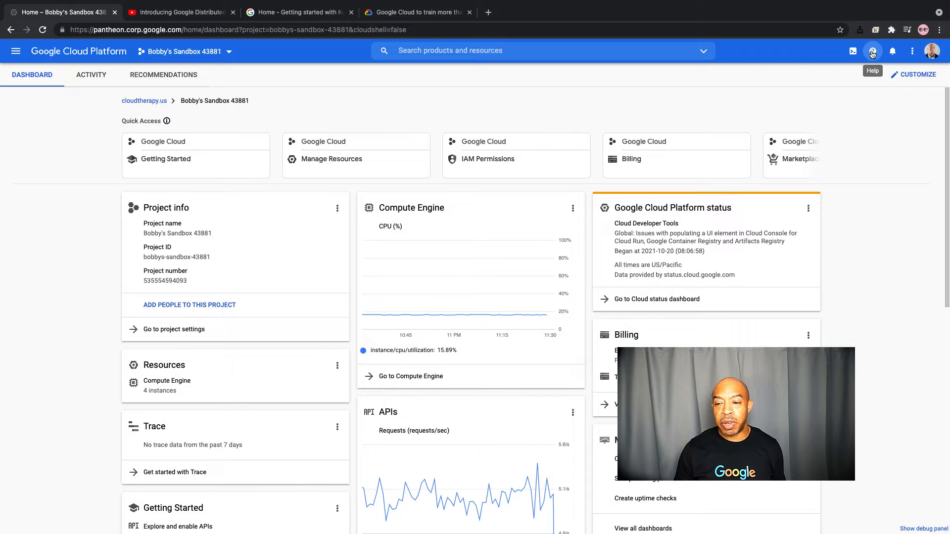
Step: Launch the Try Kubernetes Engine quickstart from Help > Start a tutorial
click(873, 51)
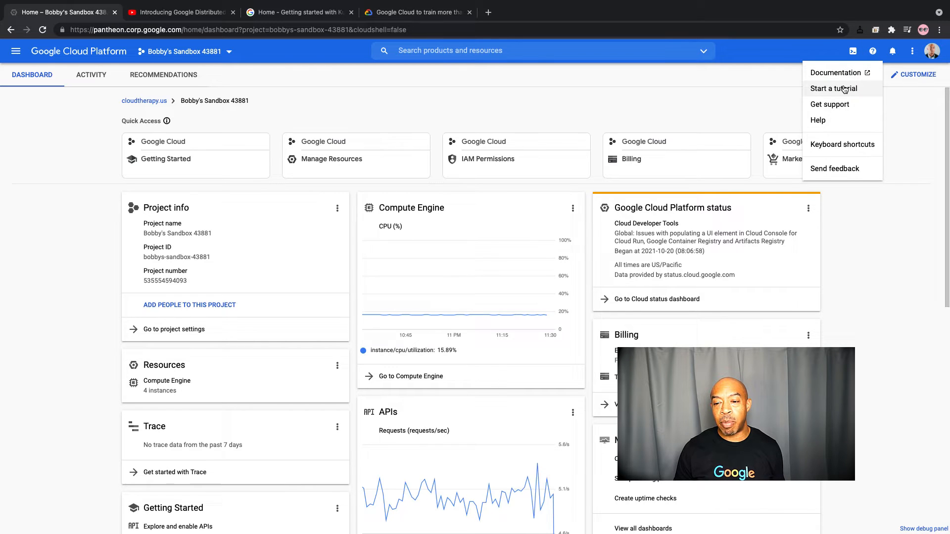
click(833, 88)
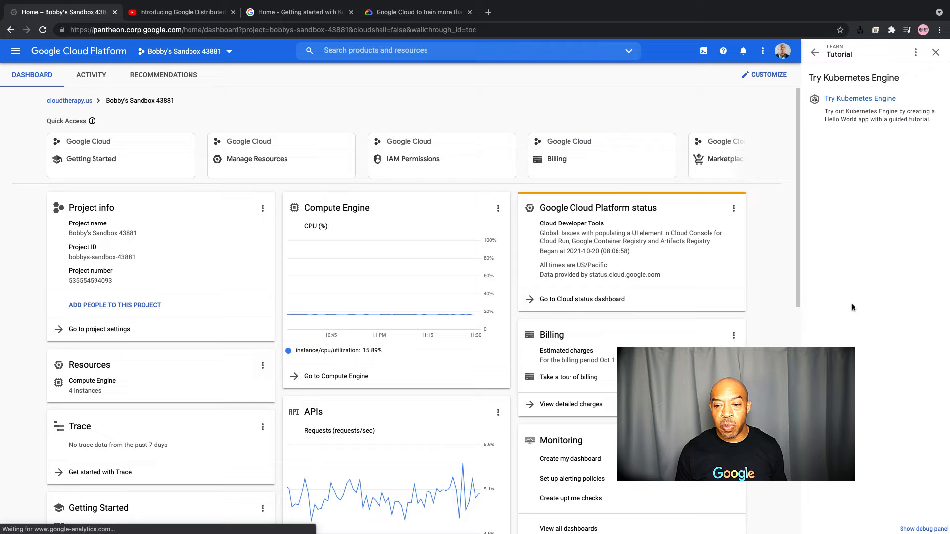
click(860, 98)
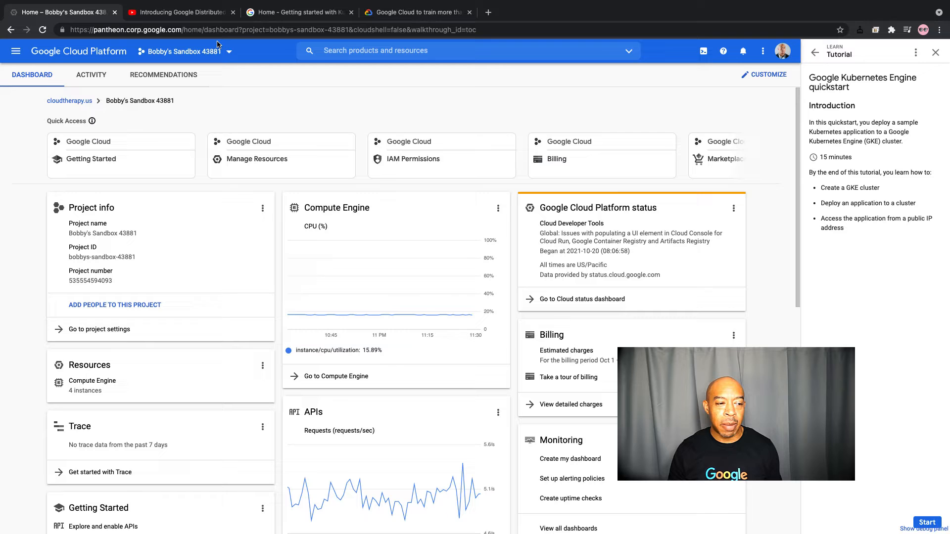
mouse_move(16, 51)
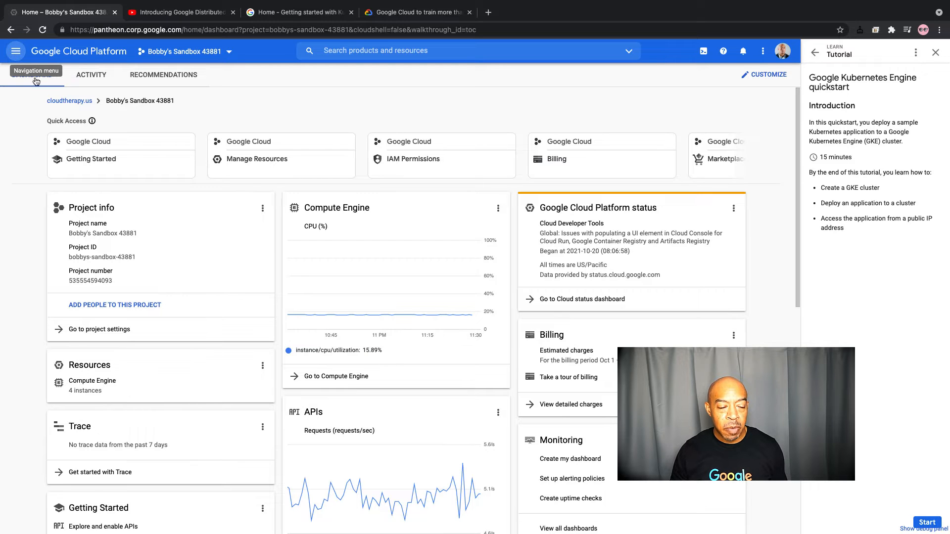
Step: Go to Kubernetes Engine from the Navigation menu to list cluster-1 in us-central1-c
click(15, 51)
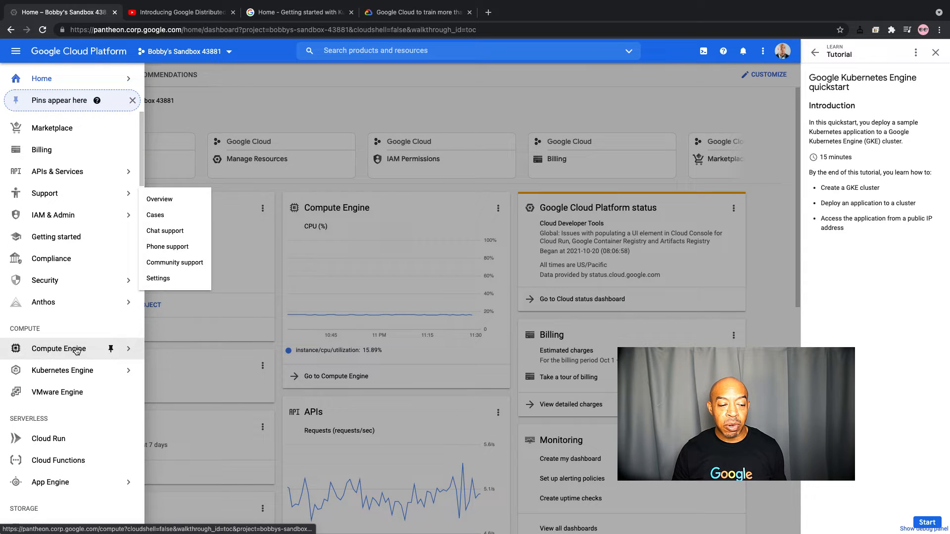
click(61, 370)
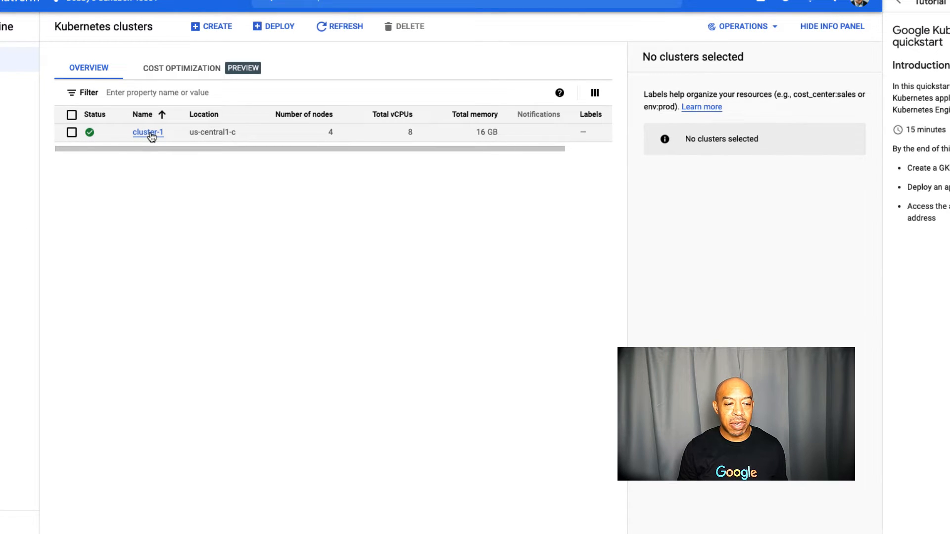
Step: Drill from cluster-1 into its Nodes, the first node, and the shippingservice pod
click(147, 132)
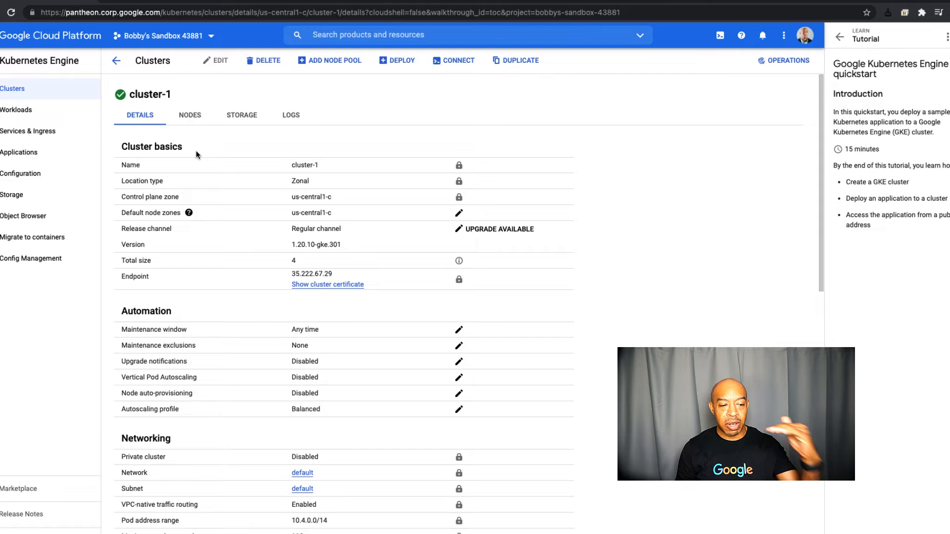
click(189, 115)
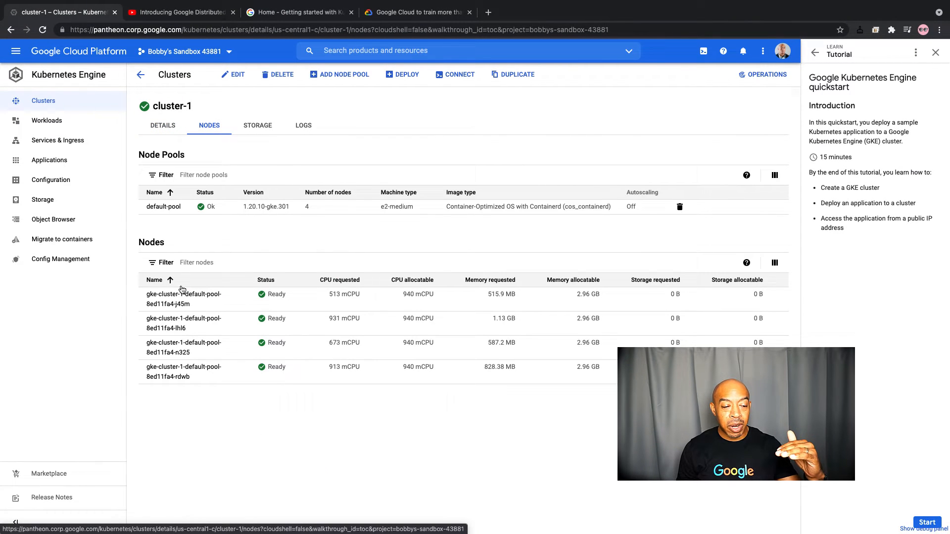
click(183, 294)
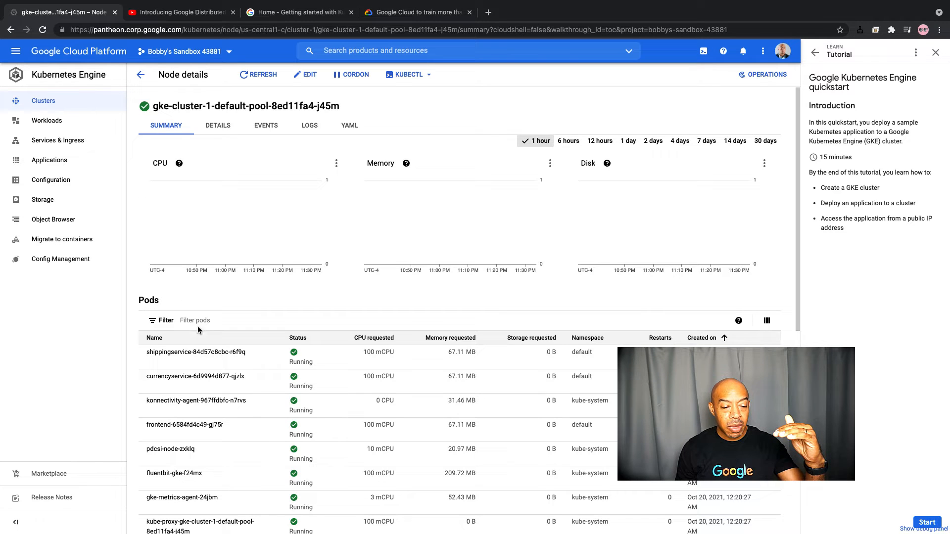
click(196, 352)
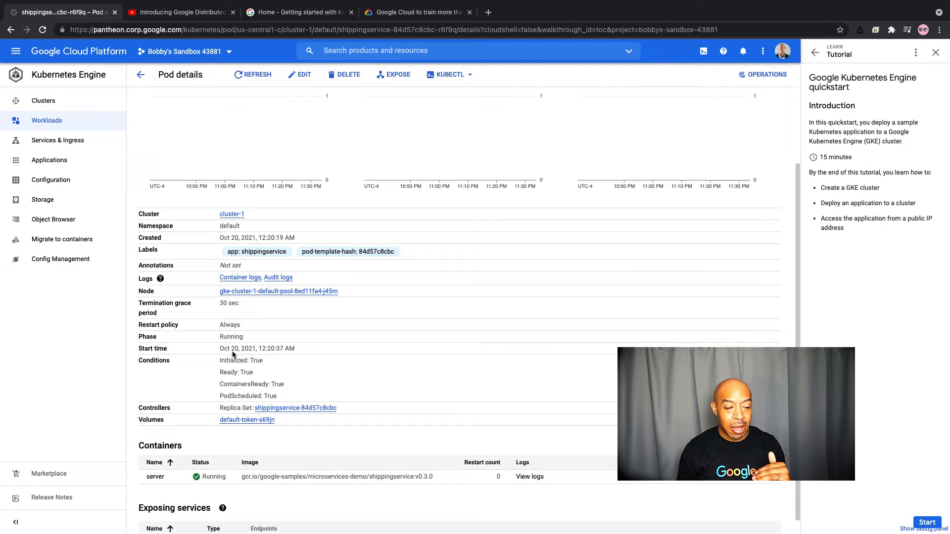
Step: Inspect the pod's server container configuration panel and close it
scroll(down, 3)
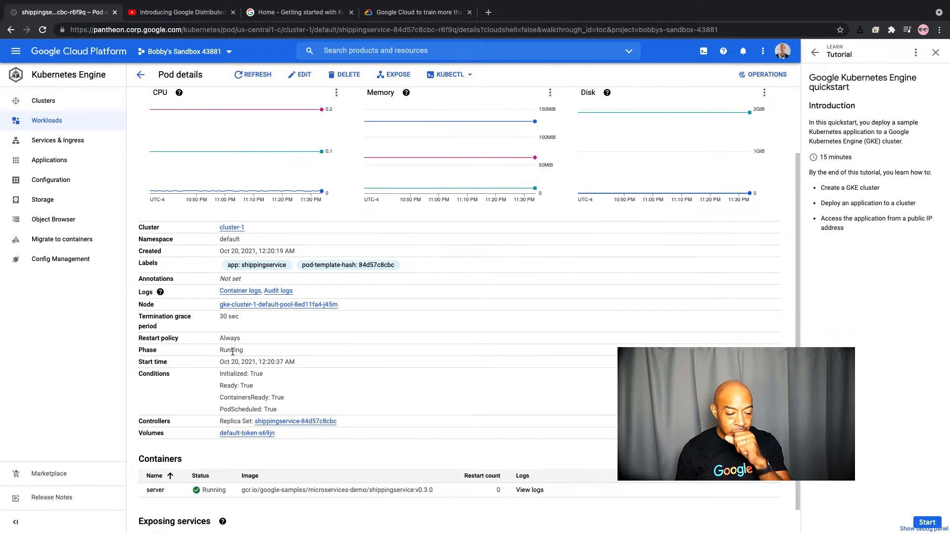
click(156, 460)
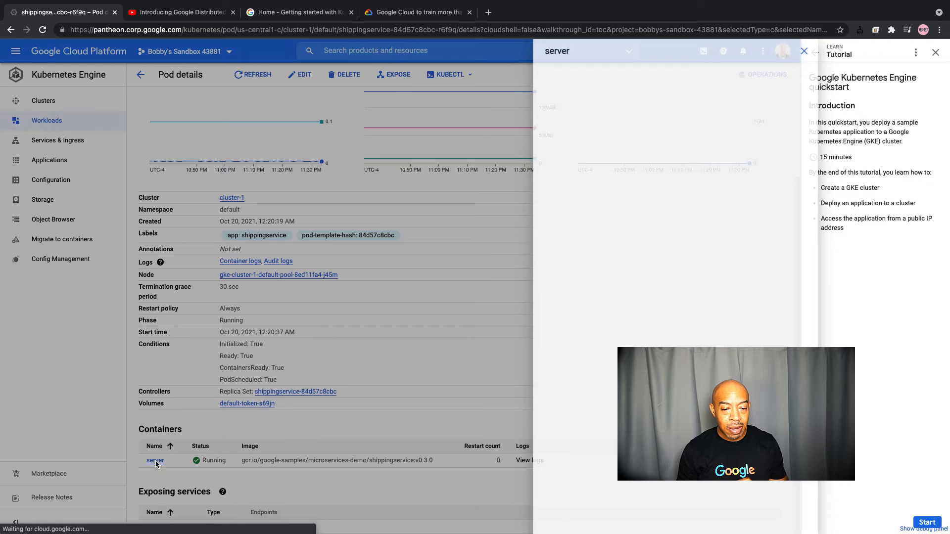
click(156, 460)
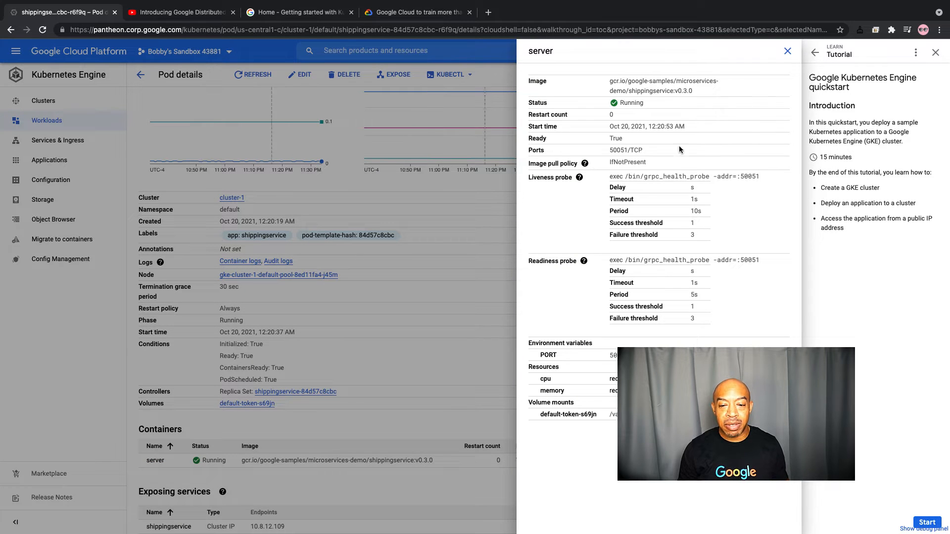
mouse_move(712, 88)
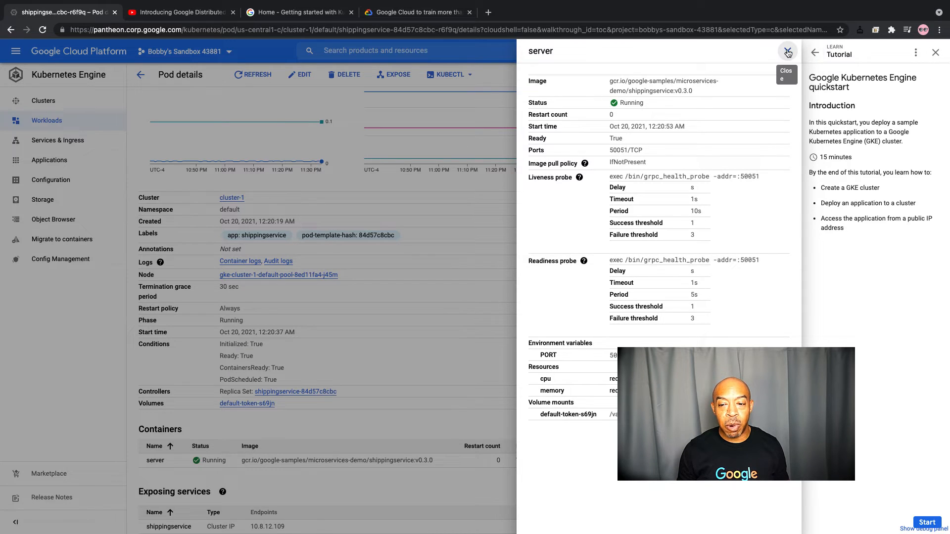
click(787, 50)
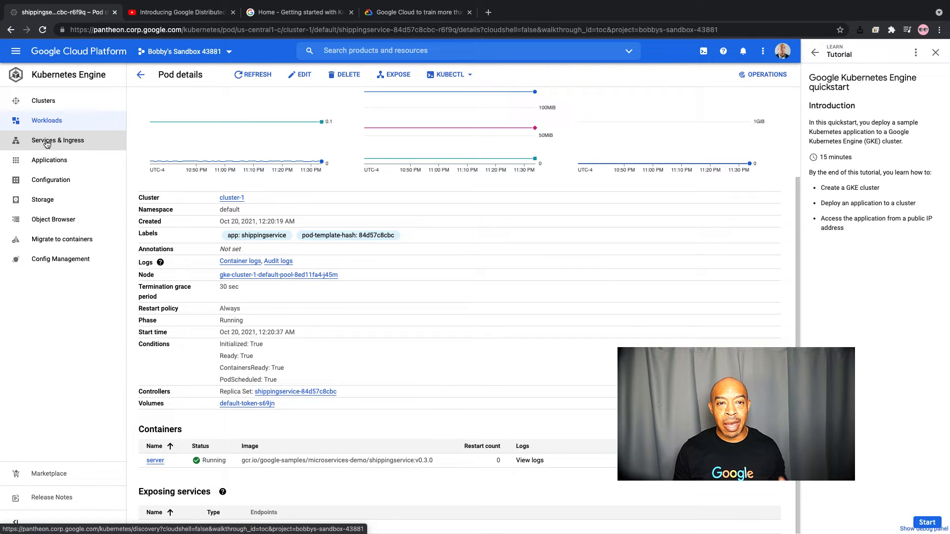
Step: Show Services & Ingress and follow the frontend-external endpoint to the storefront
click(57, 139)
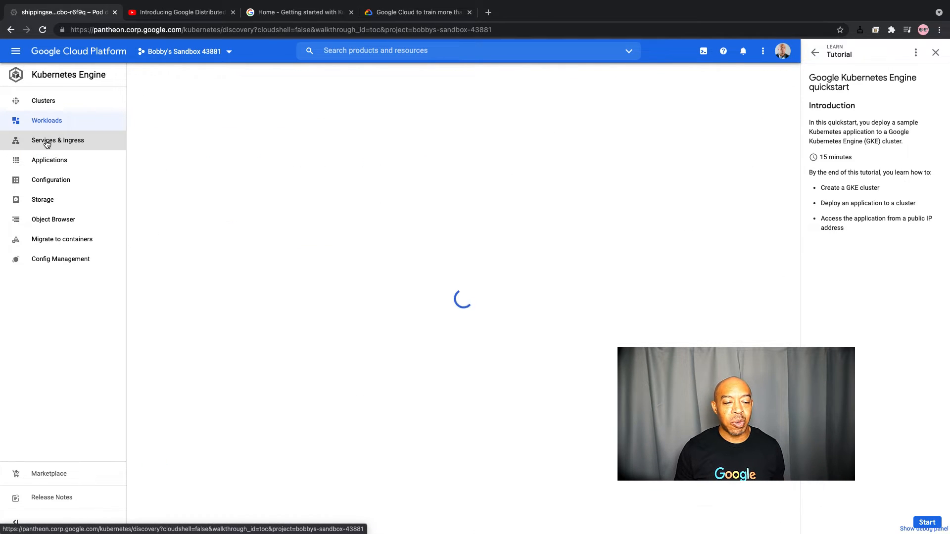
click(57, 140)
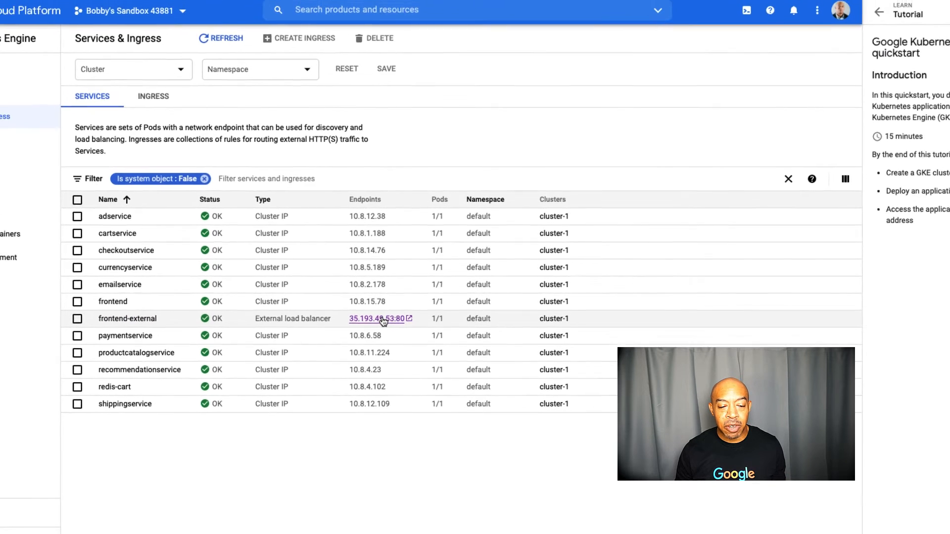
click(377, 318)
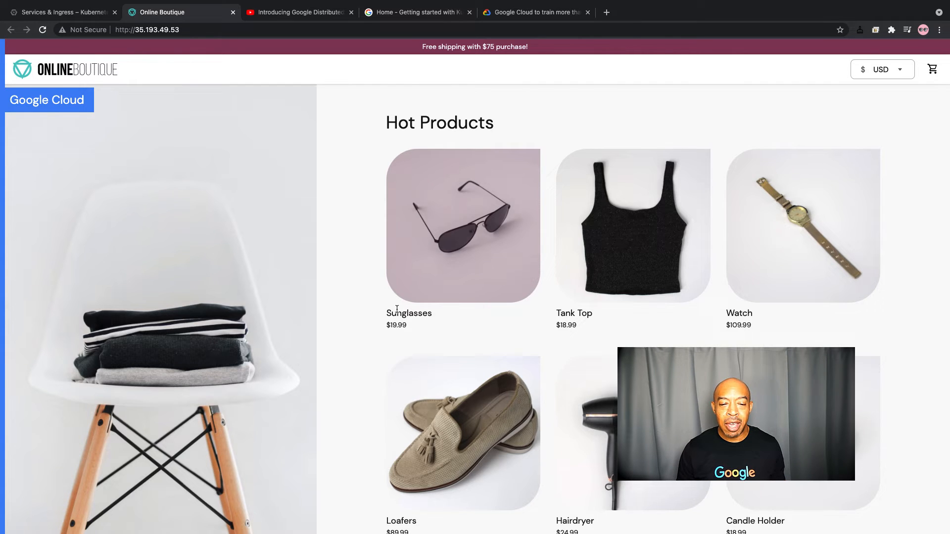
Step: Visit the Sunglasses product page twice, returning to the Hot Products home page each time
click(462, 226)
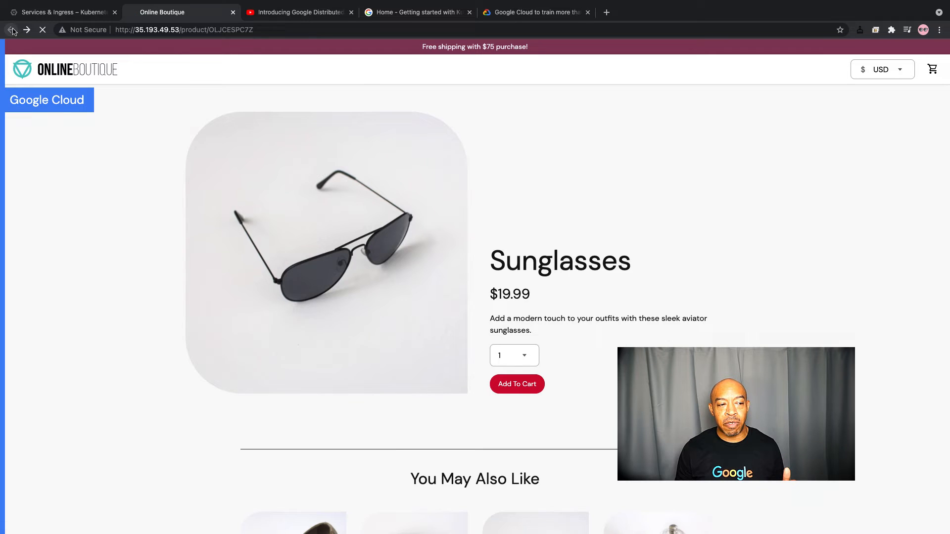
click(12, 29)
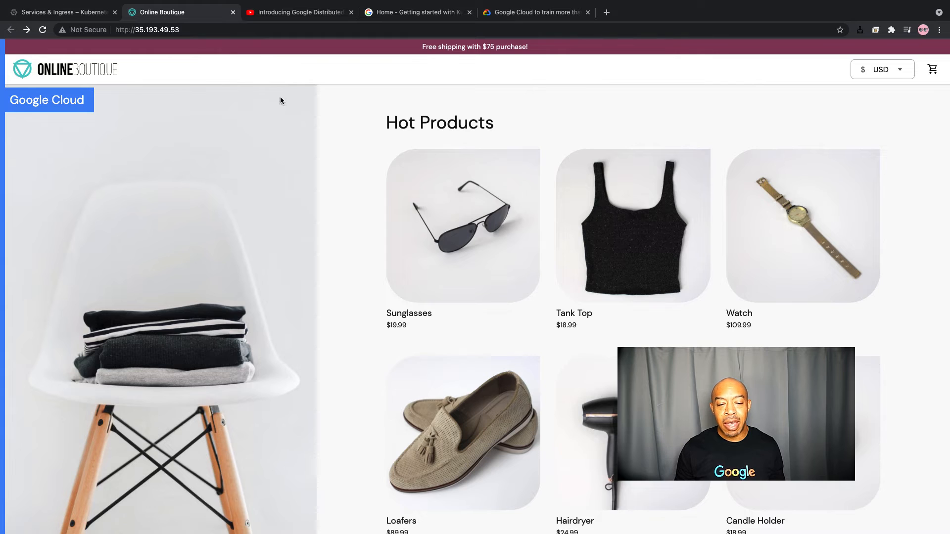
click(463, 225)
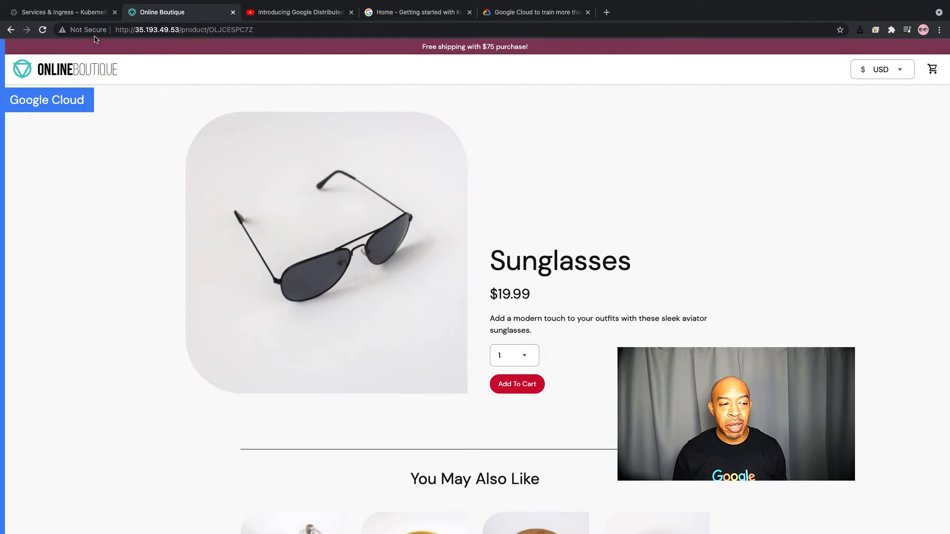
click(60, 12)
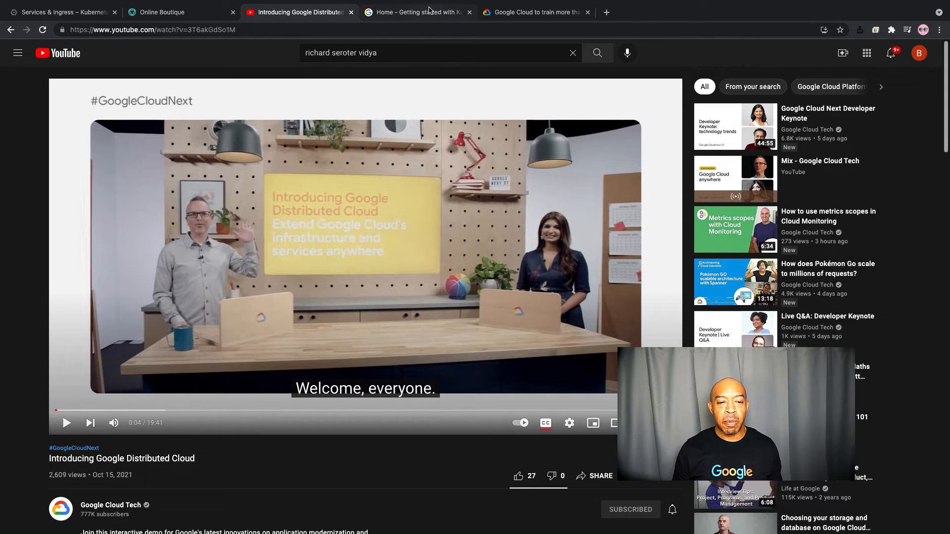
Step: Switch to the Cloud OnAir 'Getting started with Kubernetes on Google Cloud' event tab
click(417, 12)
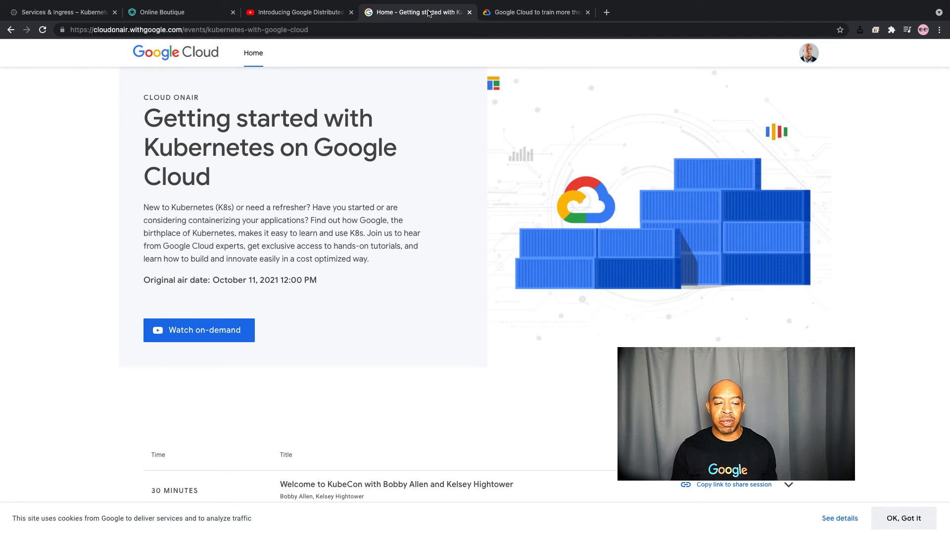
Step: Browse the event's on-demand session list, then switch to the Google Cloud Blog tab
scroll(down, 3)
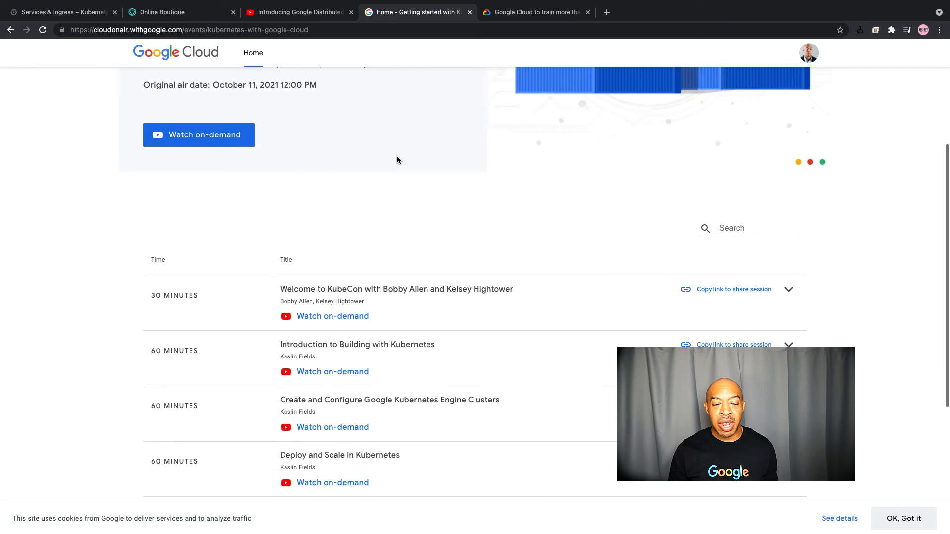
scroll(down, 3)
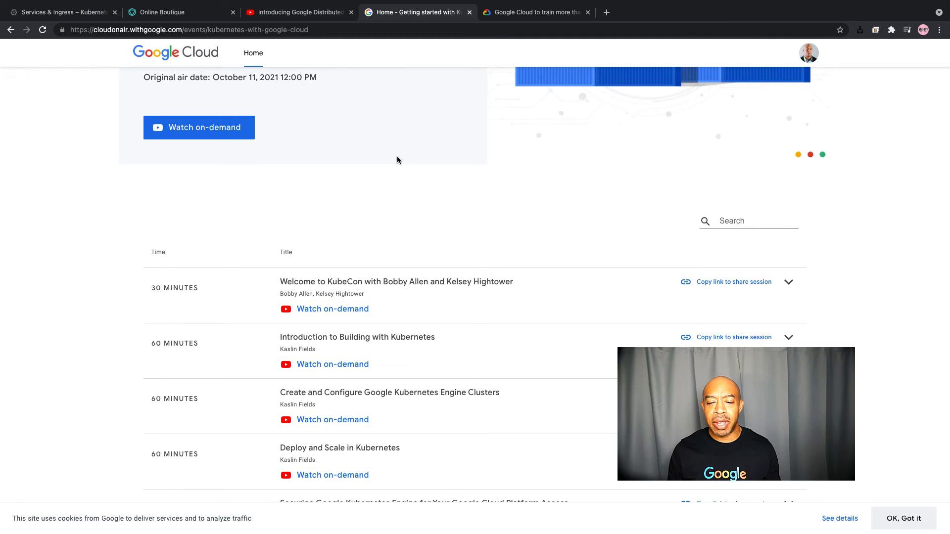
scroll(down, 3)
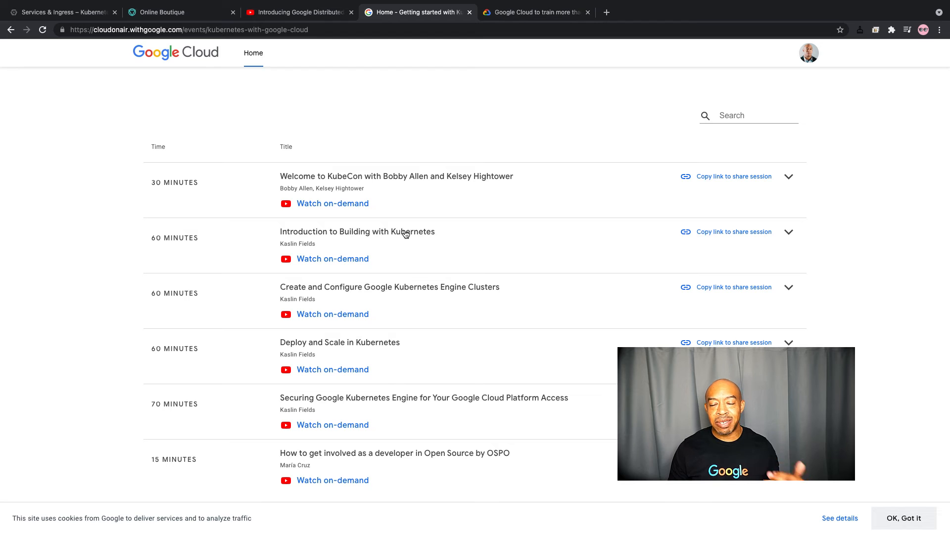
scroll(down, 3)
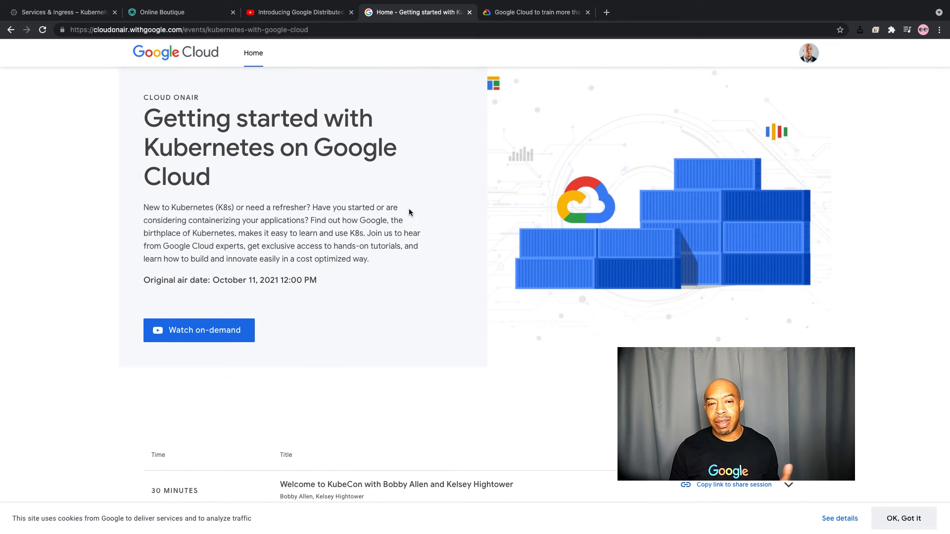
click(536, 12)
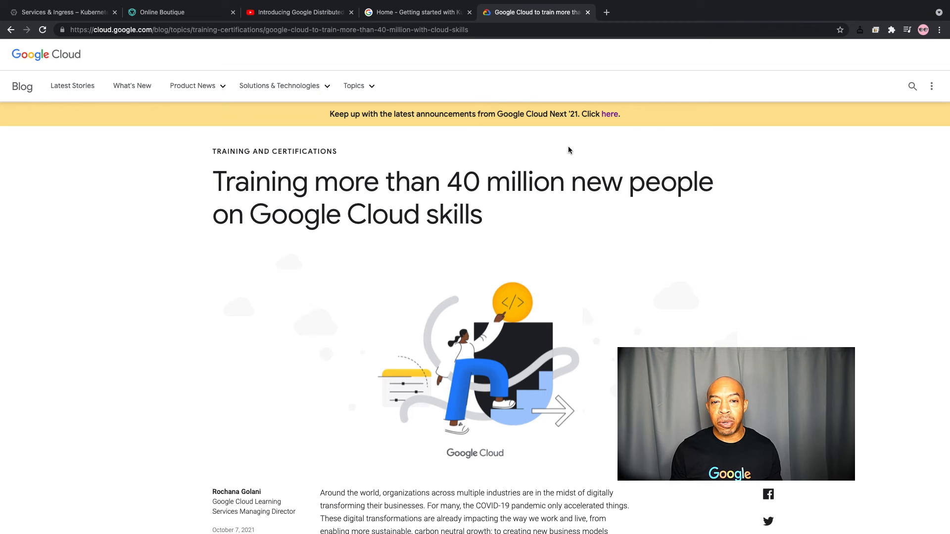
Step: Scroll to the Skills Boost section and highlight 'by Nov. 6 will receive'
scroll(down, 3)
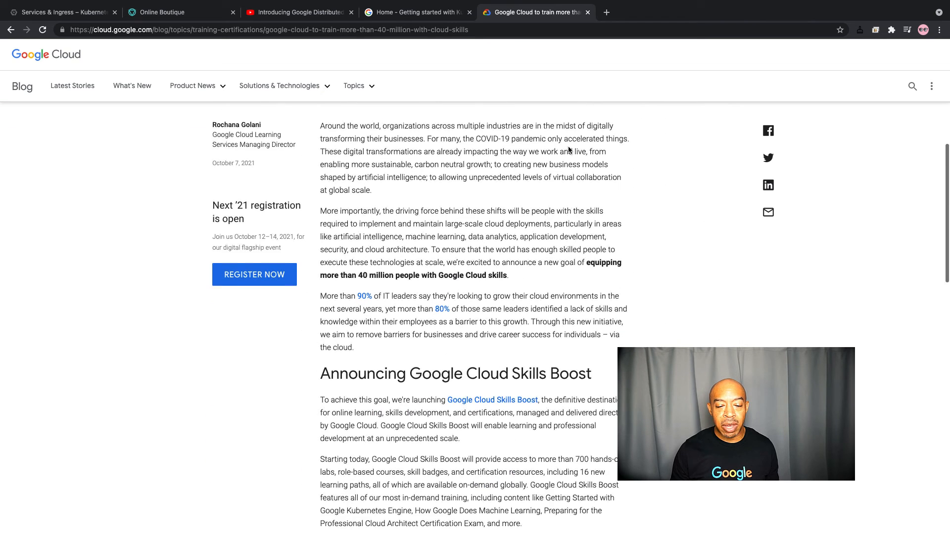
scroll(down, 3)
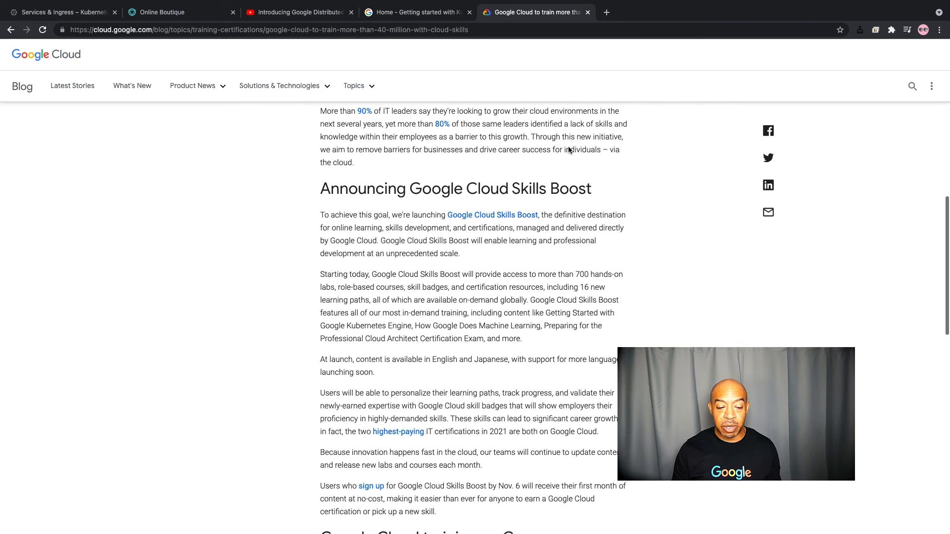
scroll(down, 3)
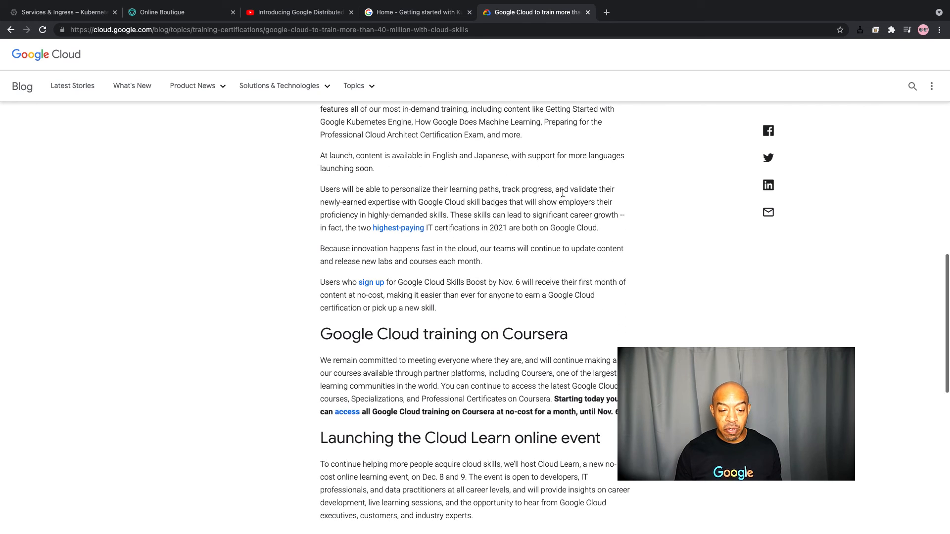
drag(488, 283, 545, 283)
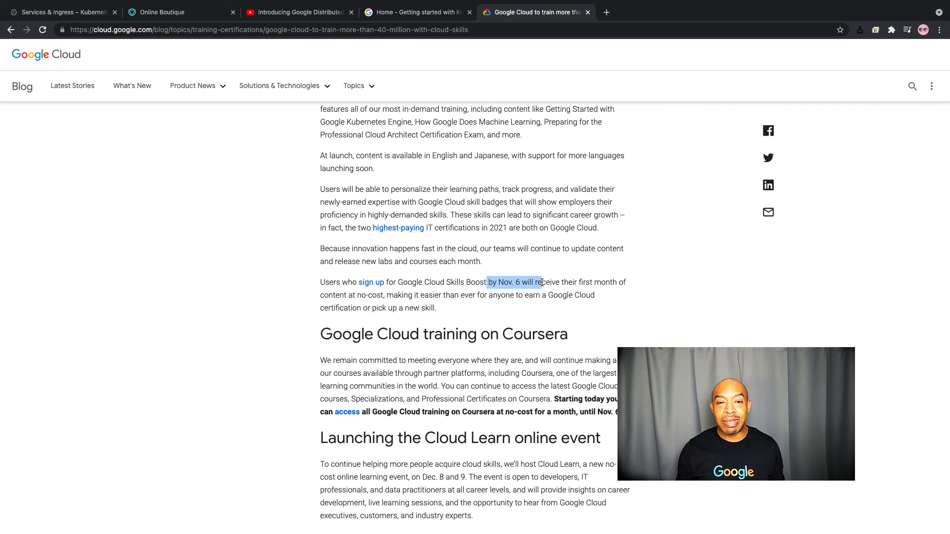